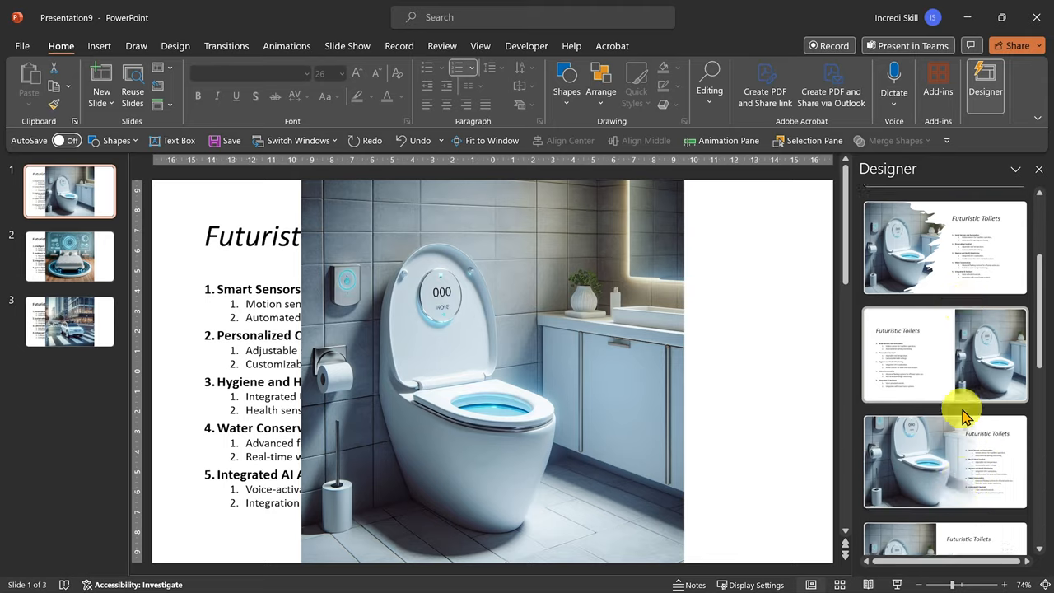
- Apply Designer's full-bleed toilet image layout to slide 1 and bed image layout to slide 2
left_click(944, 357)
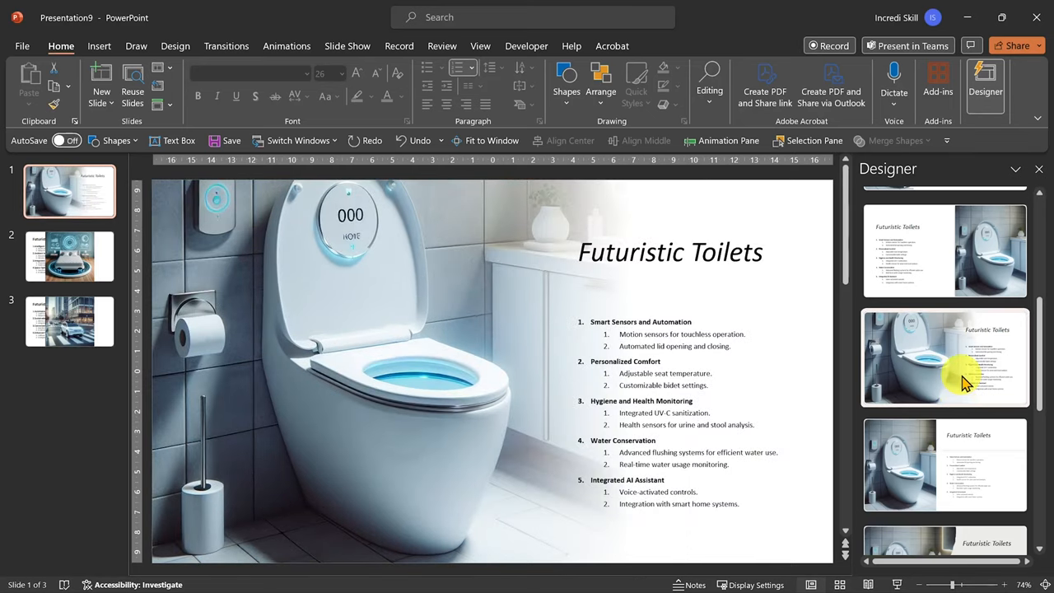
left_click(69, 256)
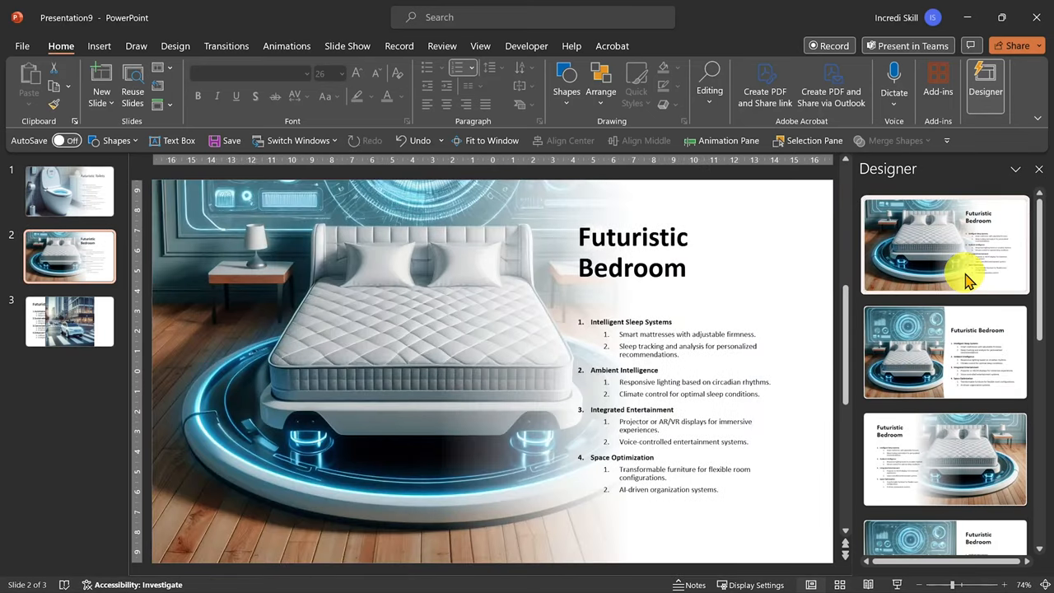
left_click(69, 320)
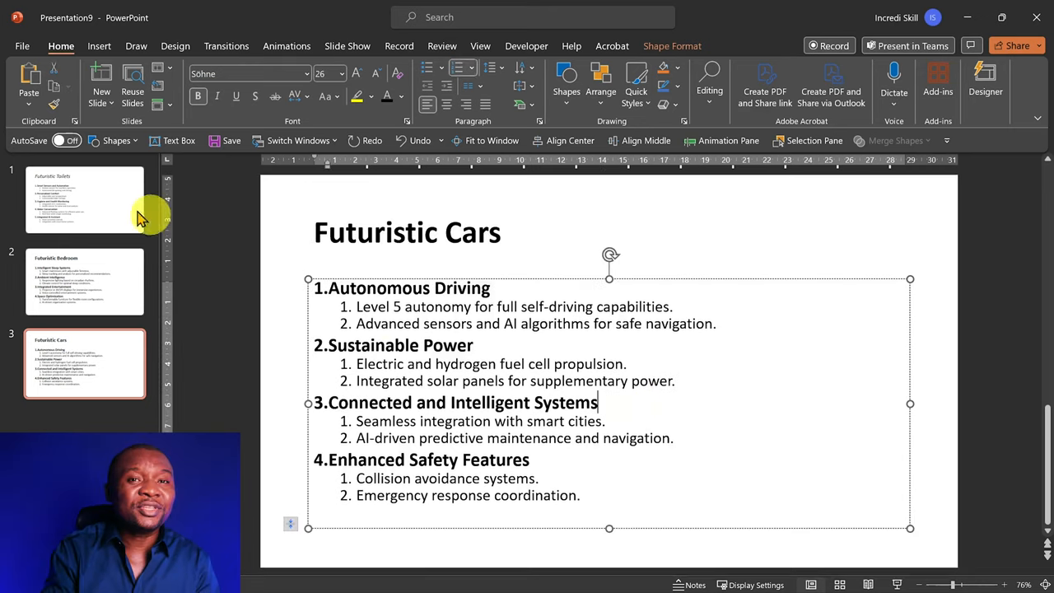
- Apply Designer stock-photo layouts: eye-test machine, glowing network globe, and city light trails
left_click(84, 199)
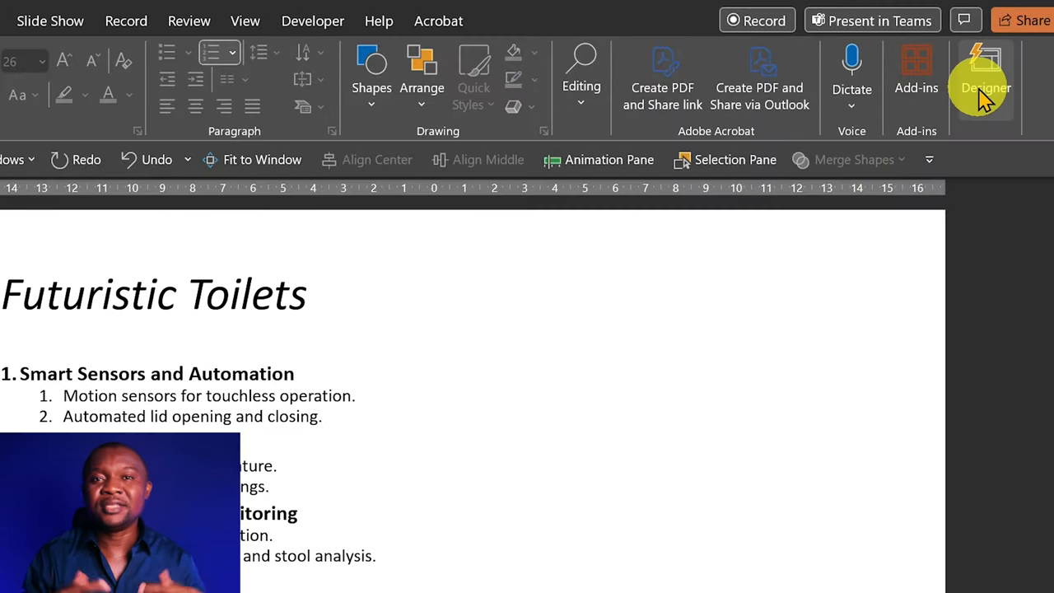
left_click(984, 88)
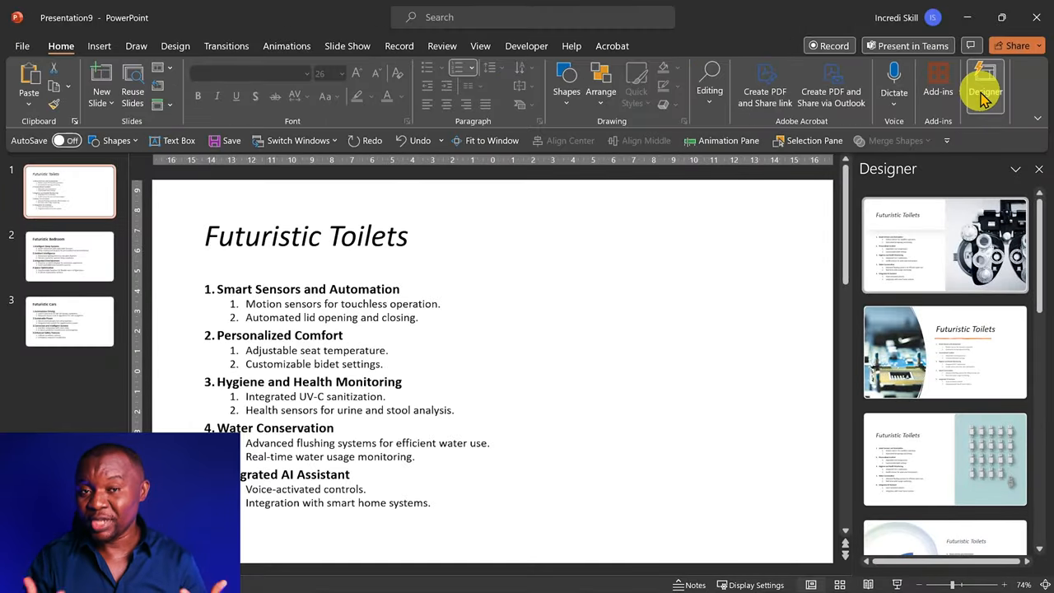
left_click(944, 244)
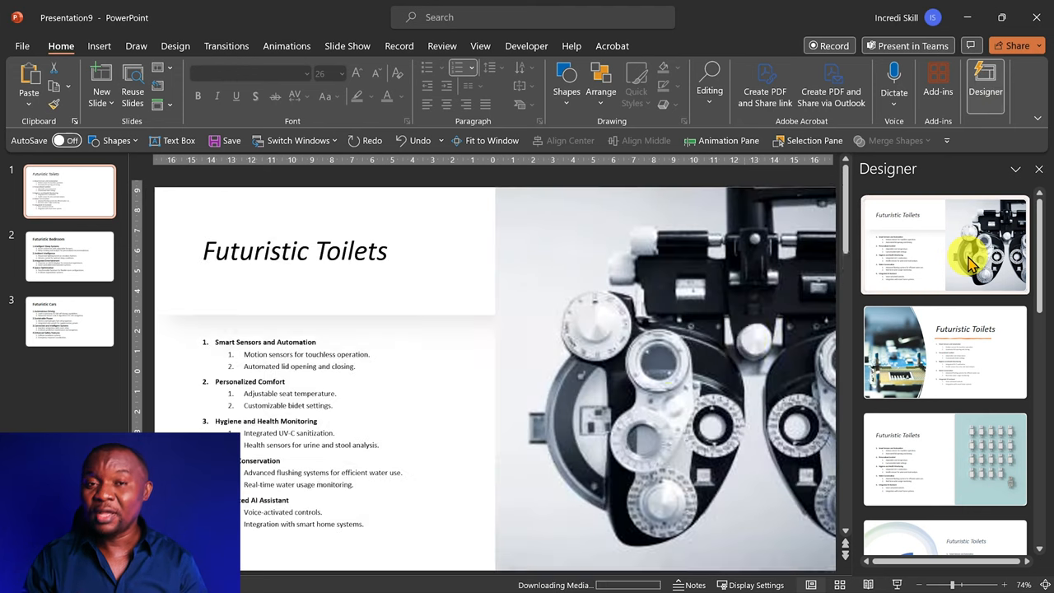
left_click(69, 256)
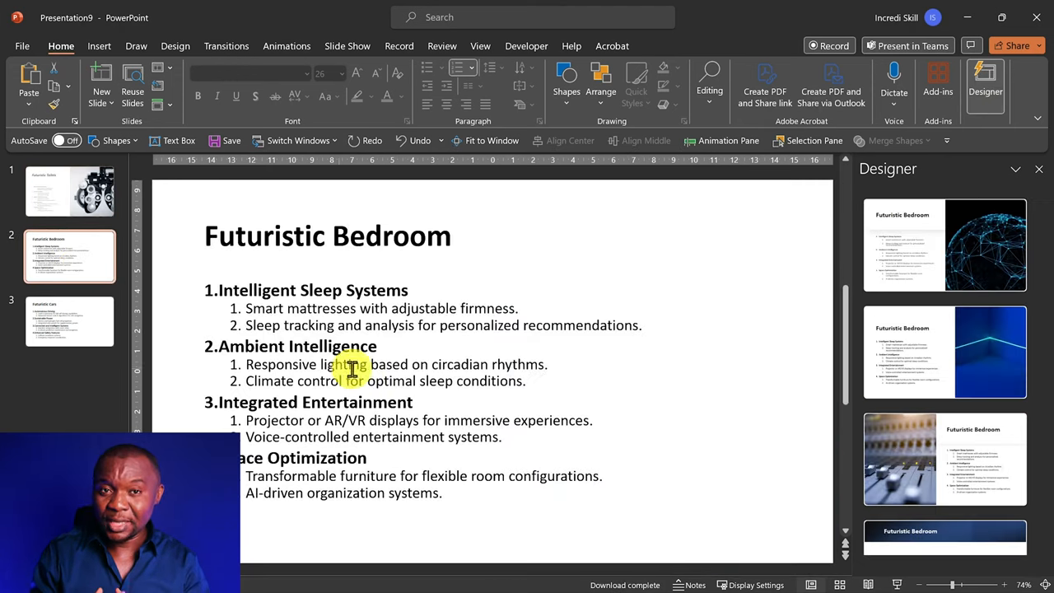
left_click(945, 245)
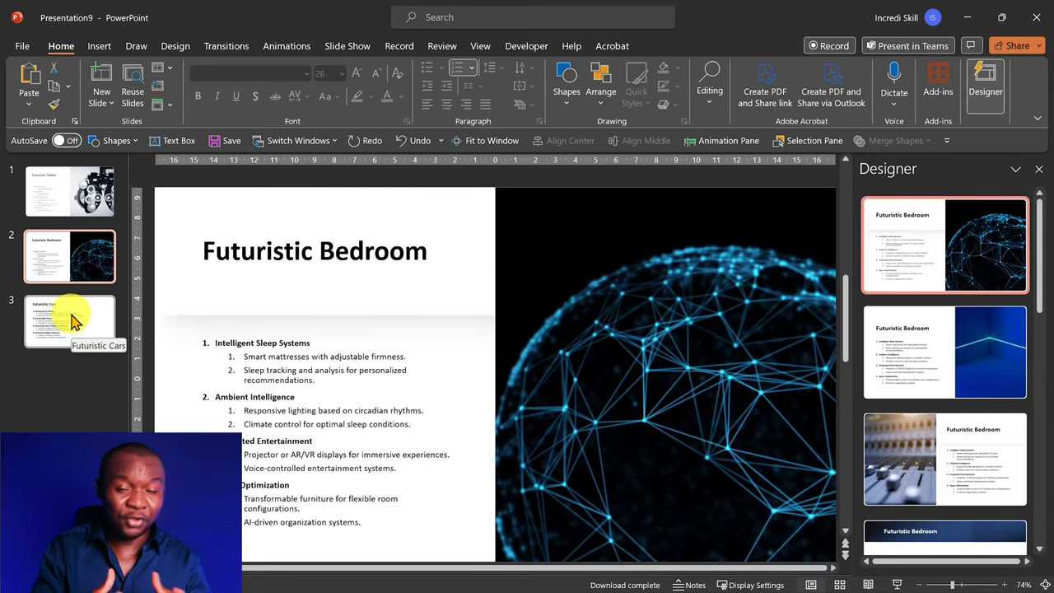
left_click(70, 321)
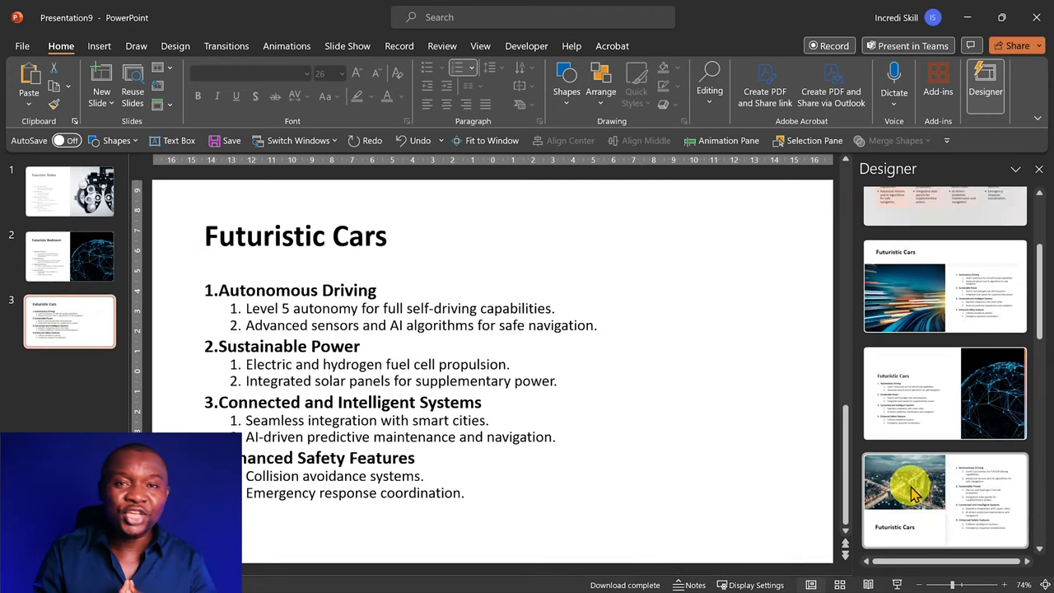
left_click(904, 498)
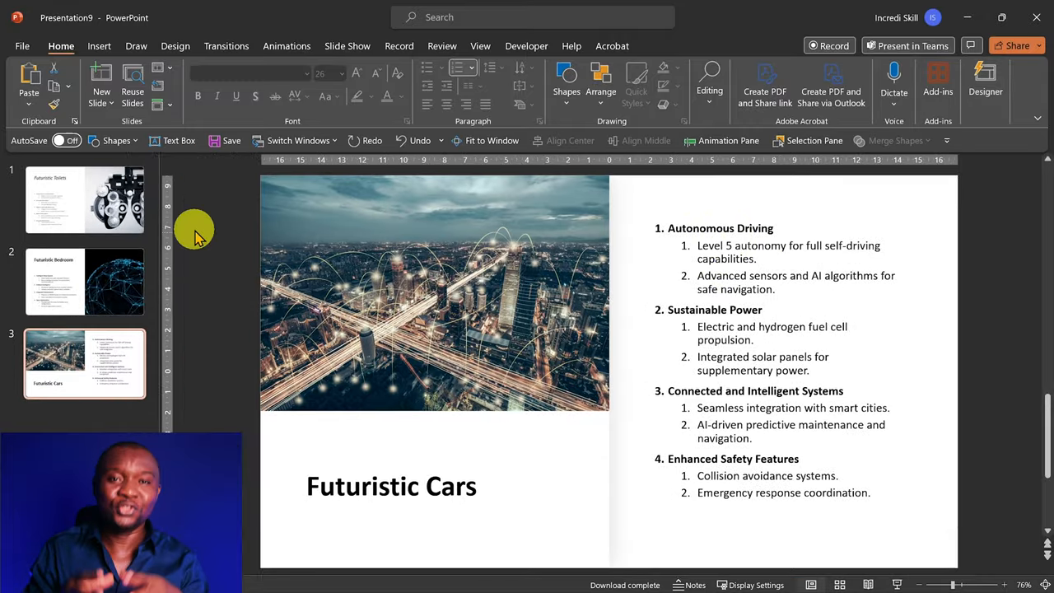
left_click(84, 200)
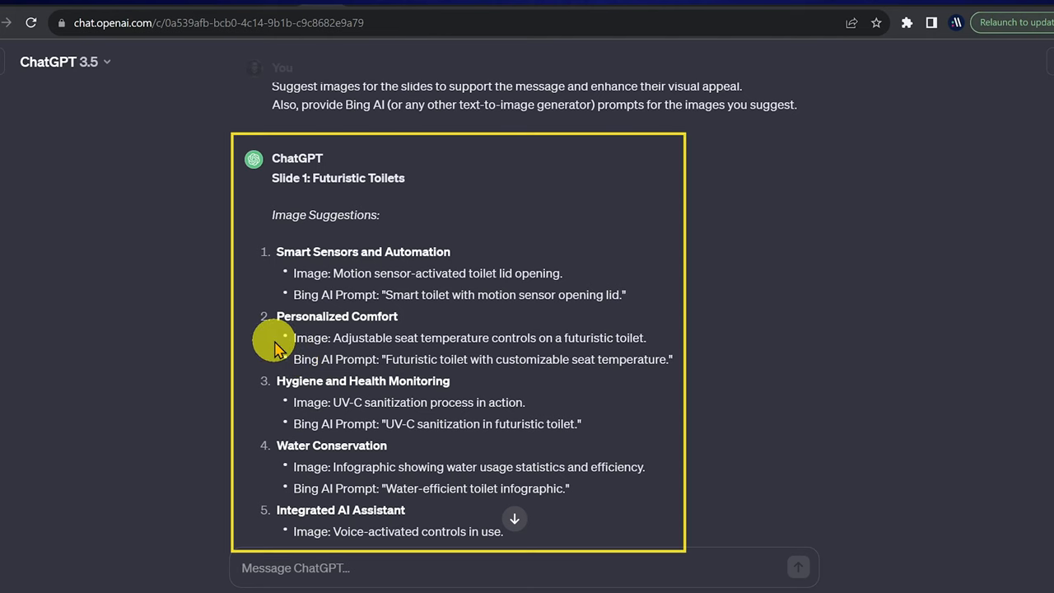
mouse_move(276, 292)
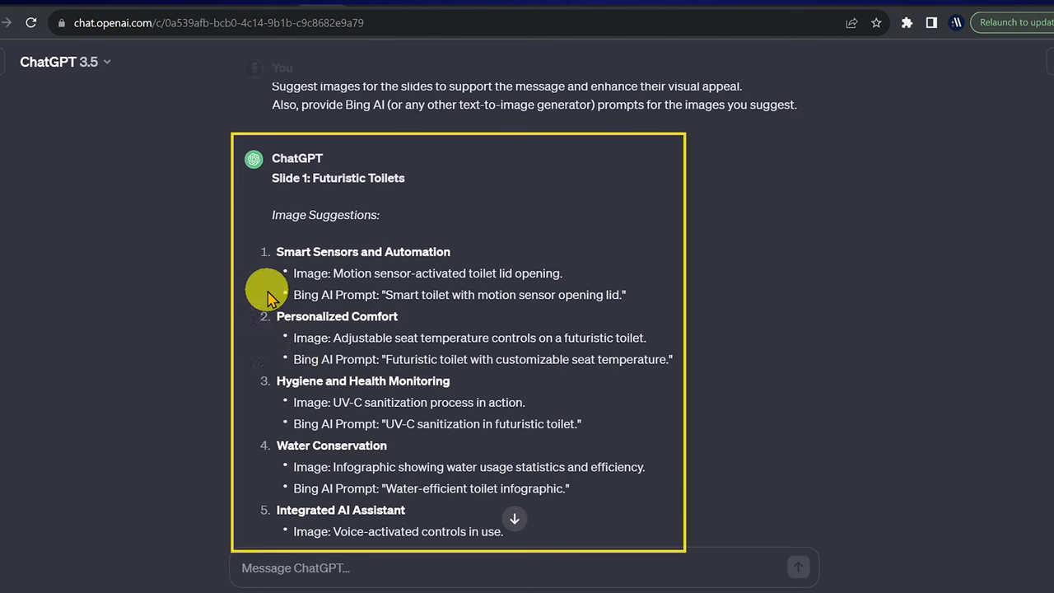
mouse_move(469, 197)
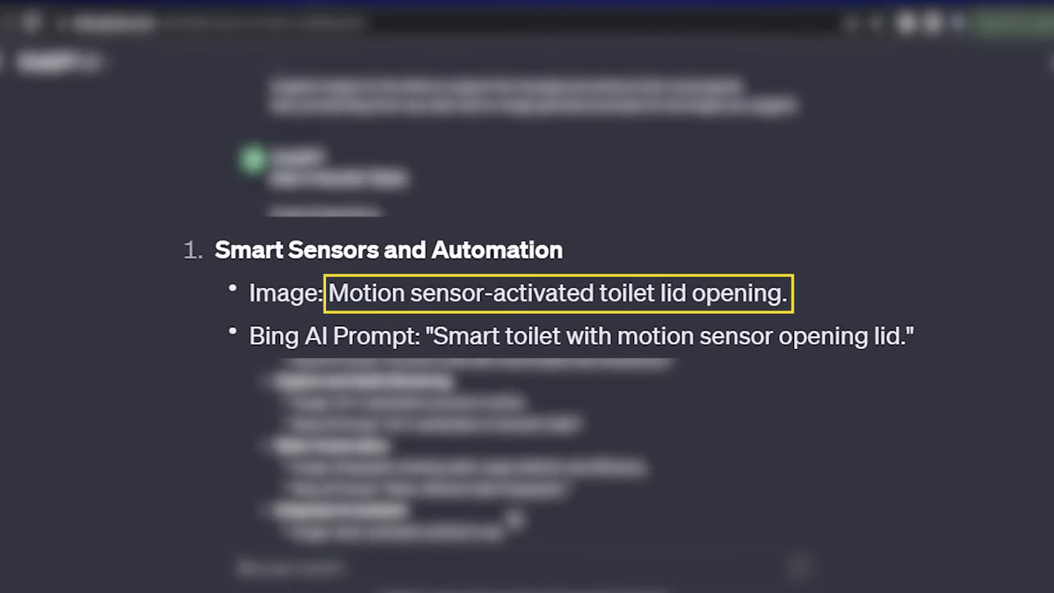
- Pick out ChatGPT's smart toilet motion-sensor image prompt and scroll through the suggestions
left_click(557, 292)
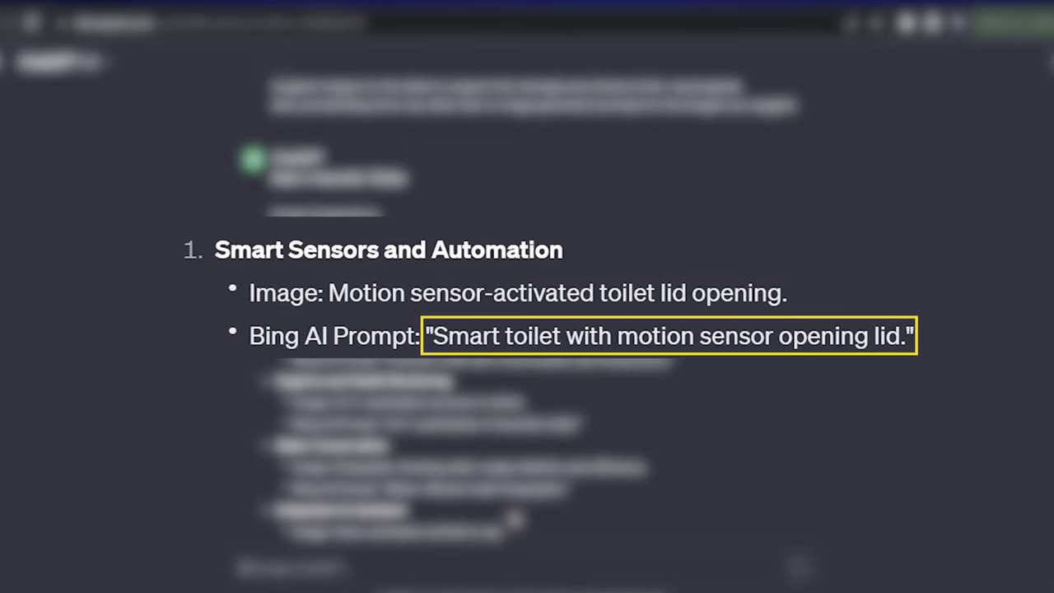
scroll("down", 3)
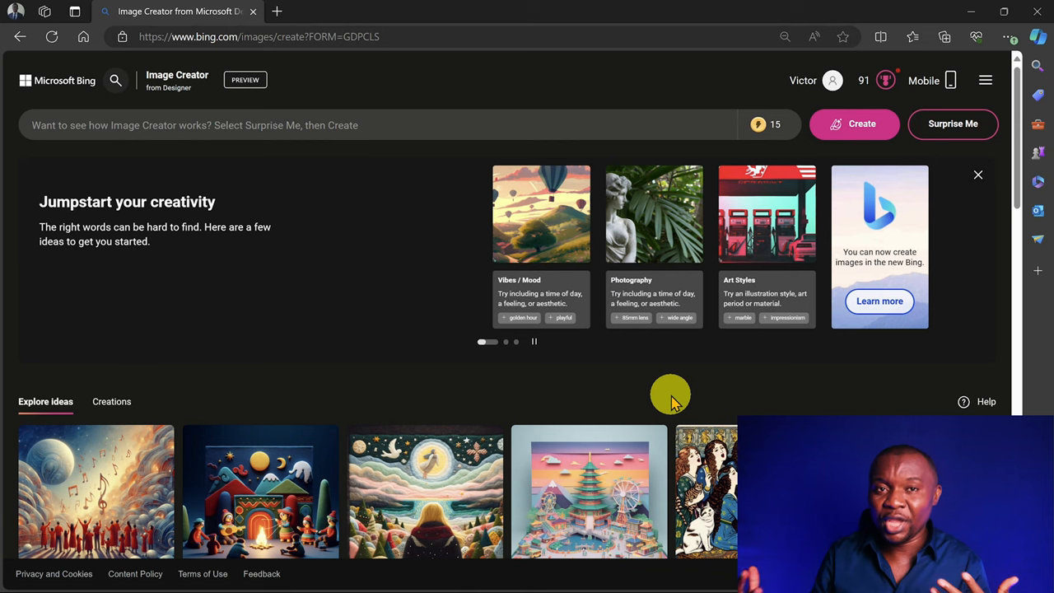
- Generate an image from the prompt 'Smart toilet with motion sensor opening lid'
type("Smart toilet with motion sensor opening lid")
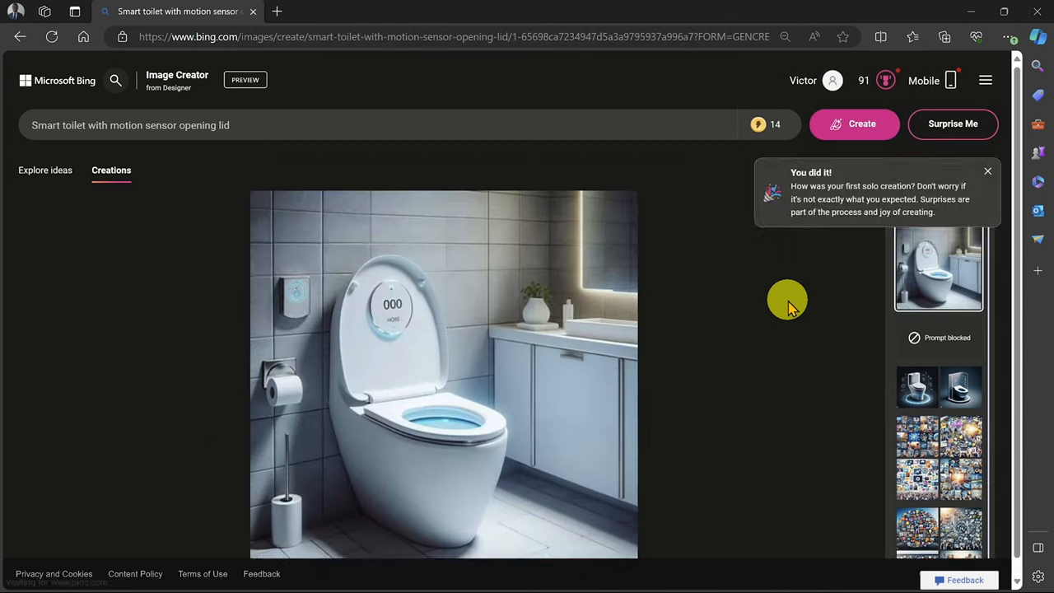
left_click(987, 171)
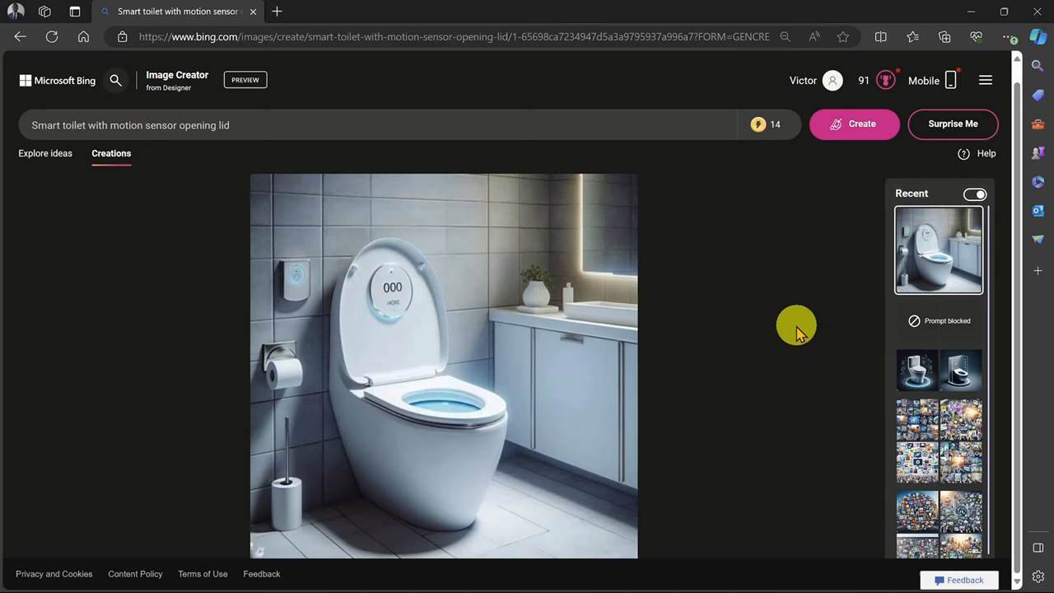
mouse_move(776, 296)
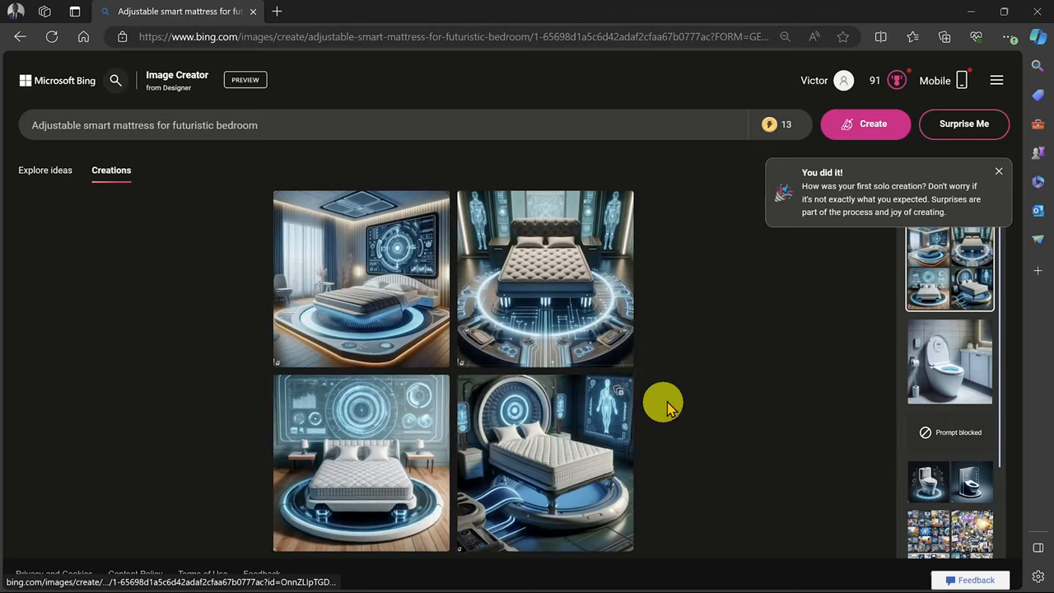
- Download a chosen smart-mattress image variant, then advance to the autonomous car image
left_click(361, 278)
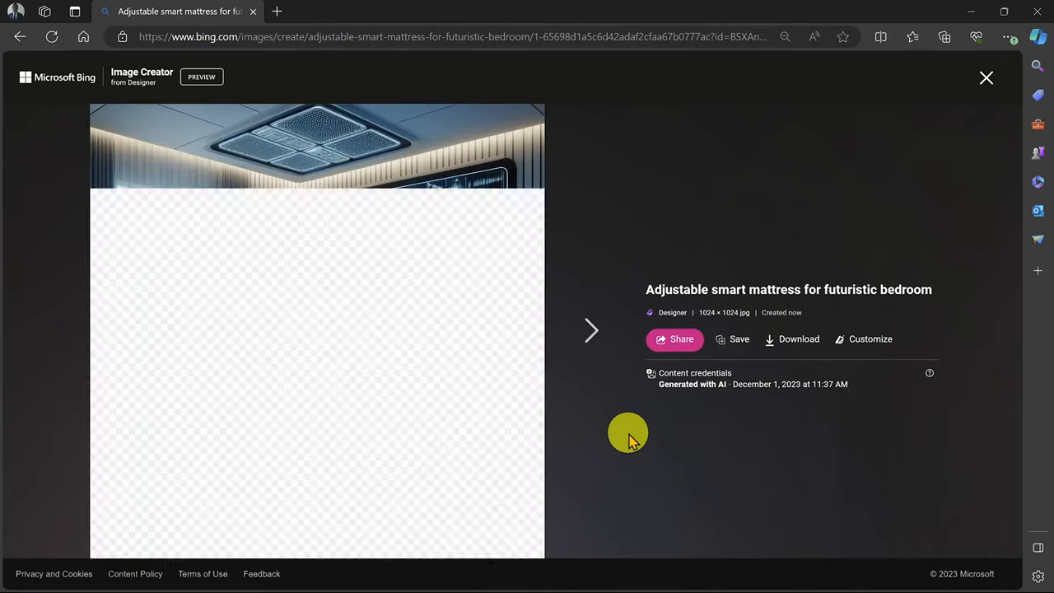
left_click(591, 331)
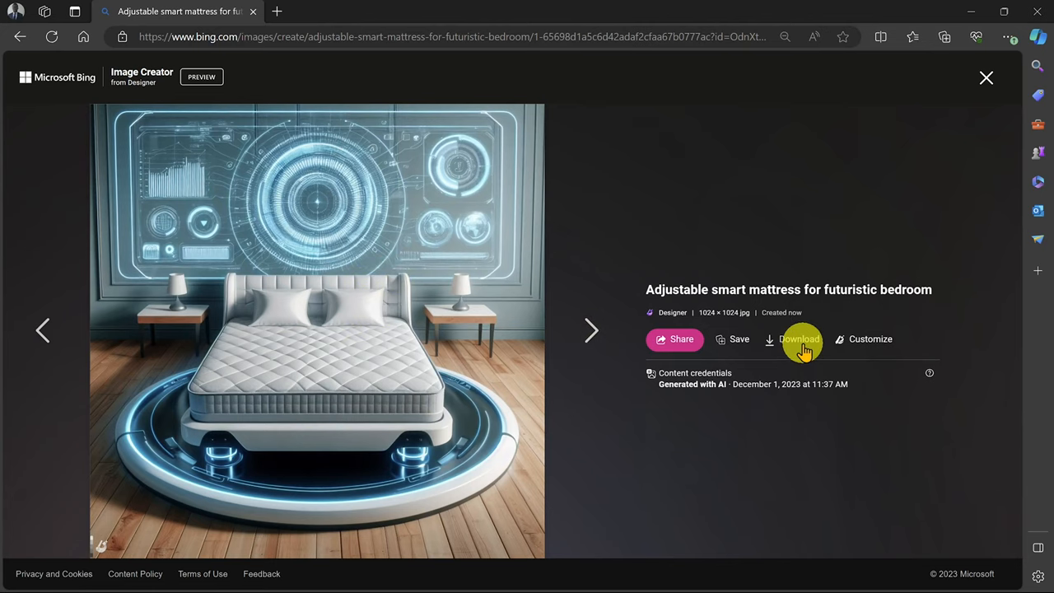
left_click(792, 338)
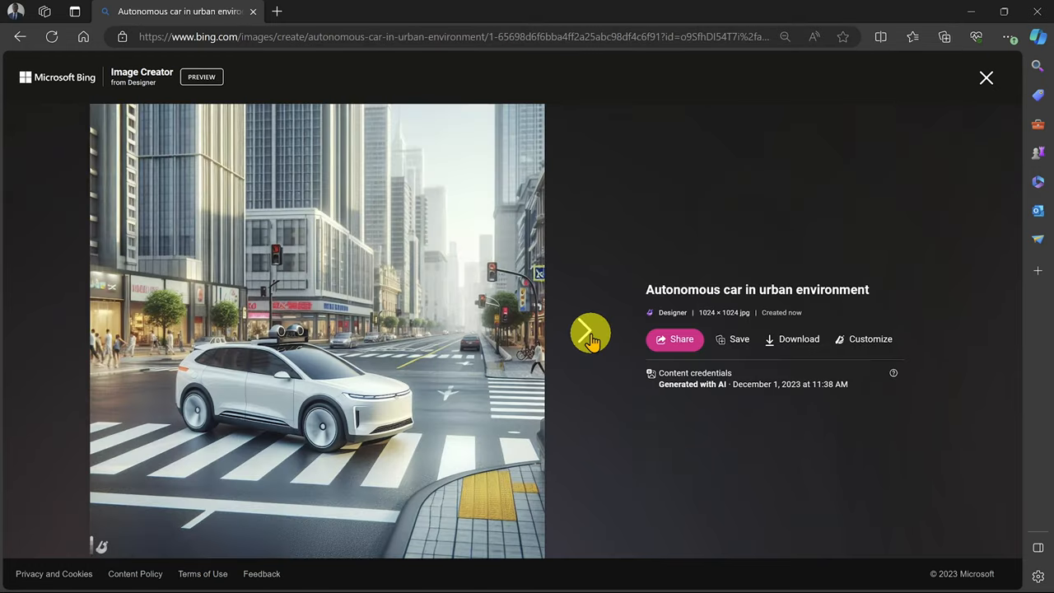
left_click(590, 330)
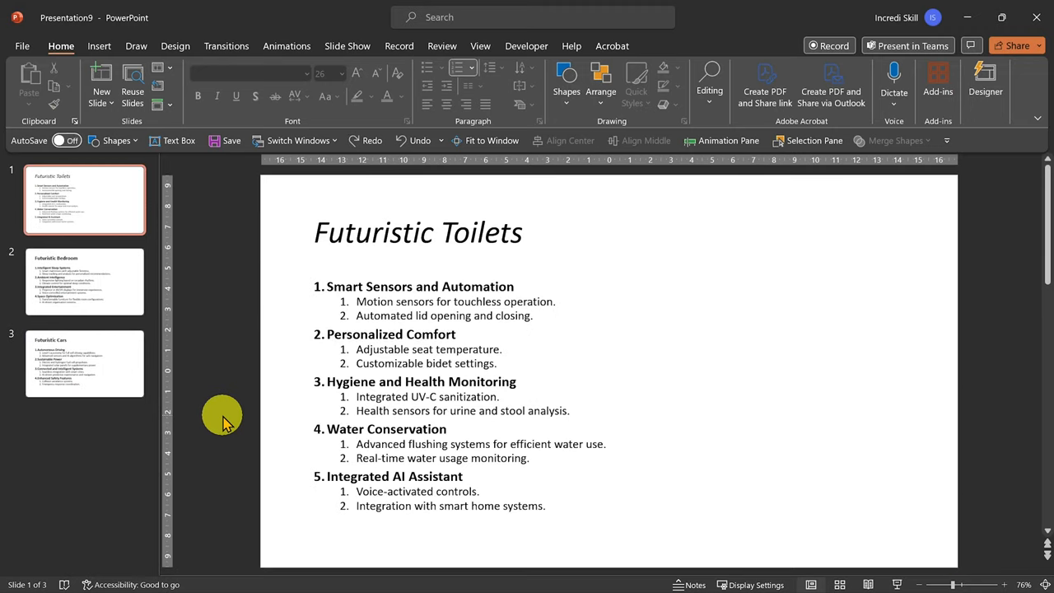
- Begin inserting a downloaded Bing picture onto the slide from the Insert tab
left_click(99, 45)
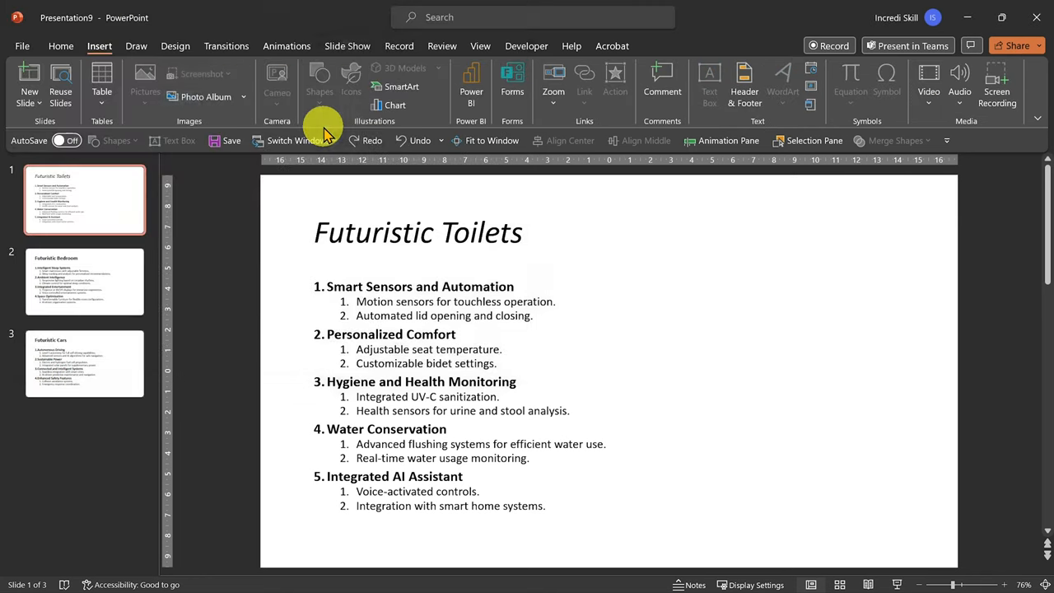
left_click(85, 281)
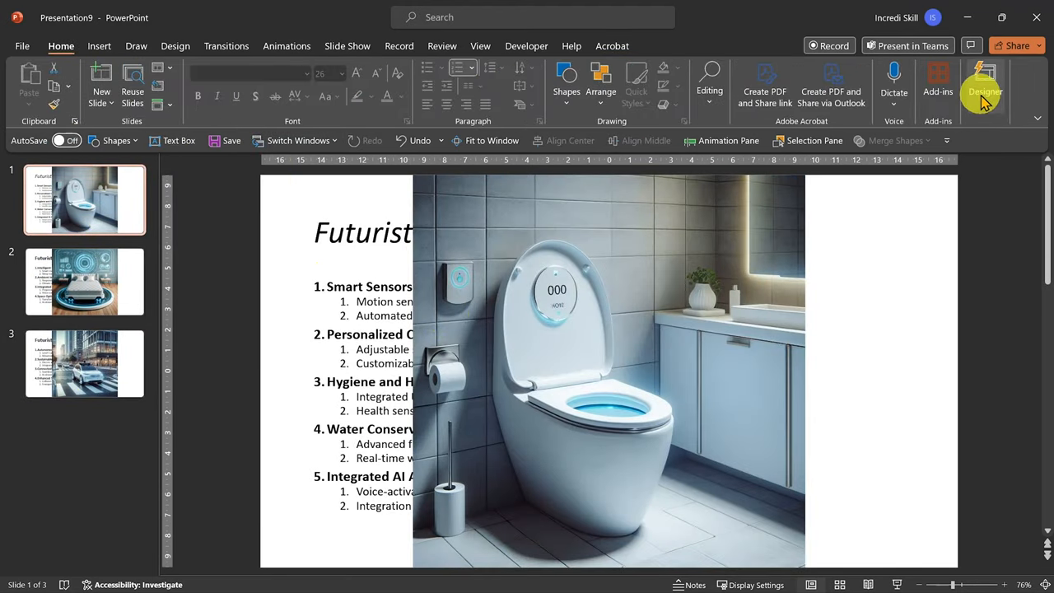
- Apply a Designer idea placing the toilet photo large on the left of the text
left_click(986, 82)
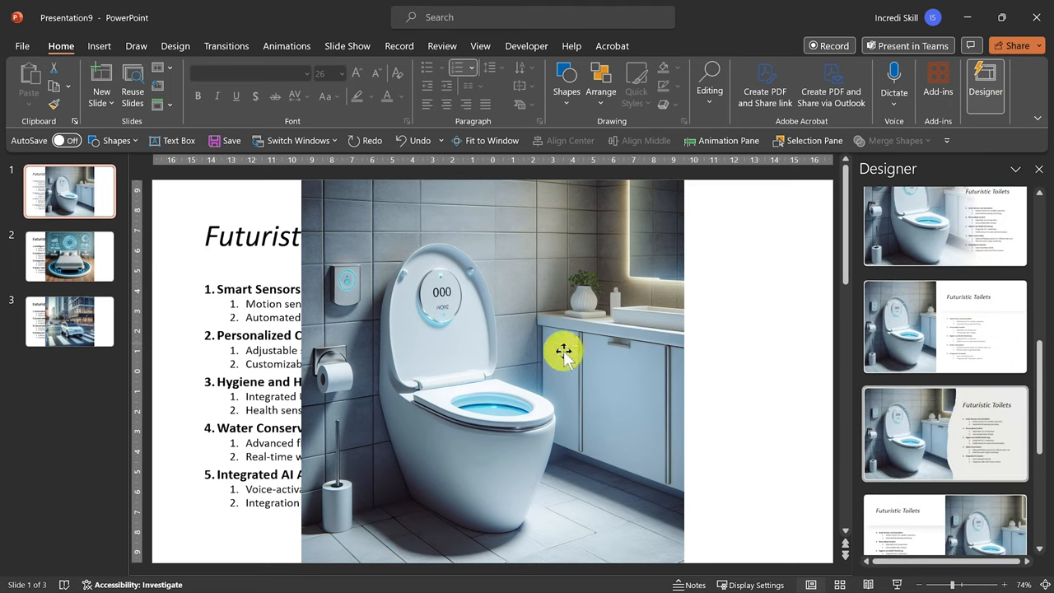
scroll("down", 3)
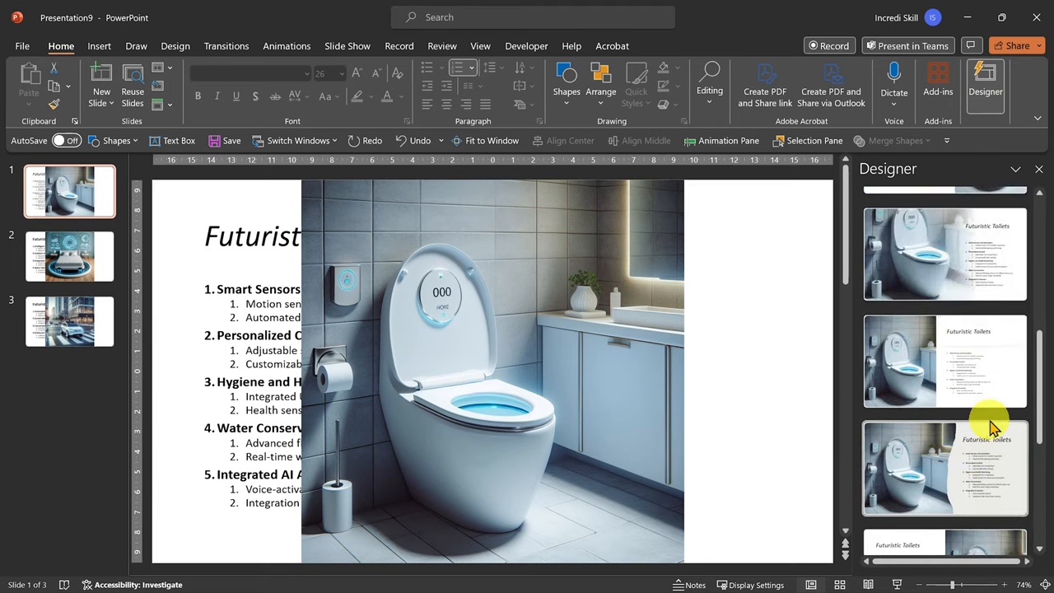
scroll("down", 3)
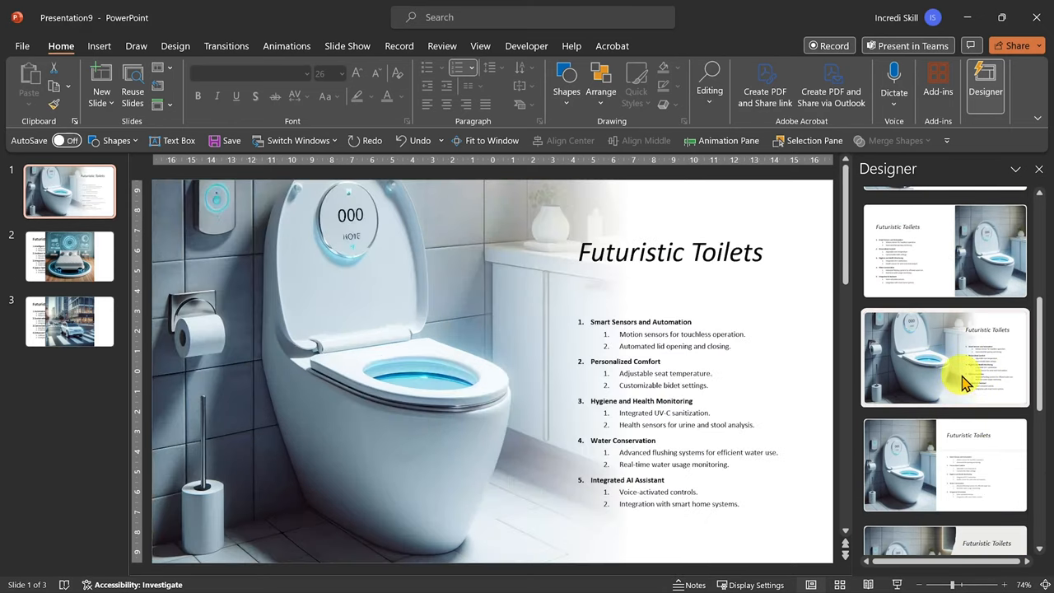
left_click(69, 256)
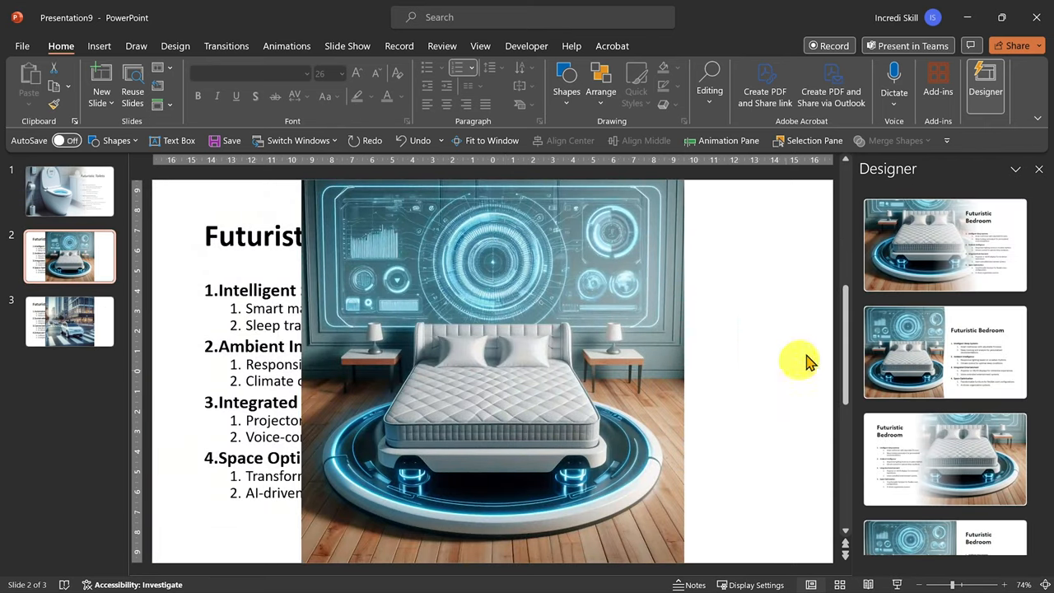
- Try Designer layouts on the Bedroom and Cars slides, settling on a text-left bedroom design
left_click(944, 458)
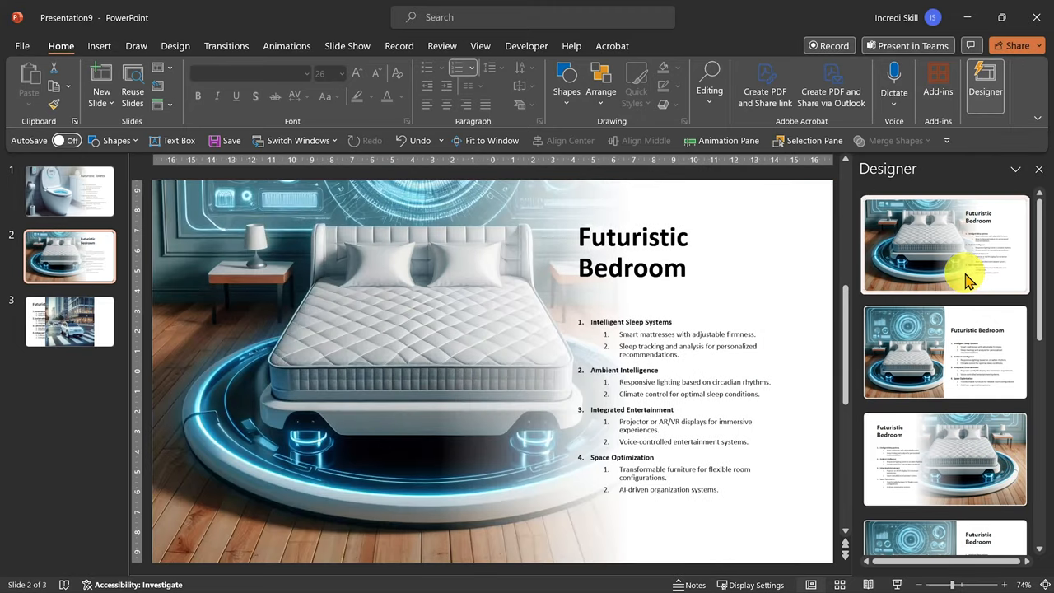
left_click(944, 459)
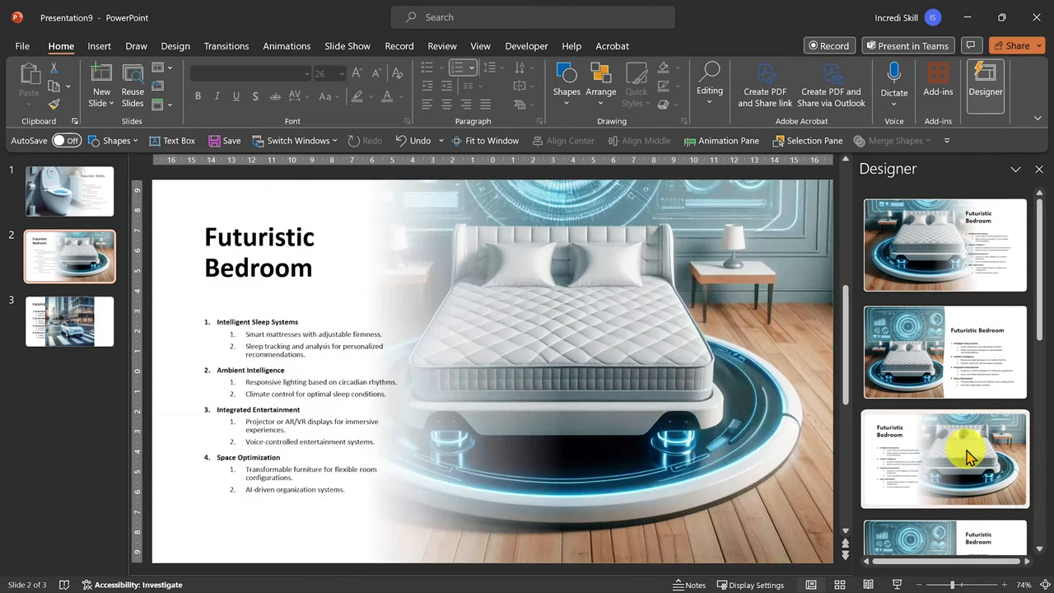
left_click(69, 321)
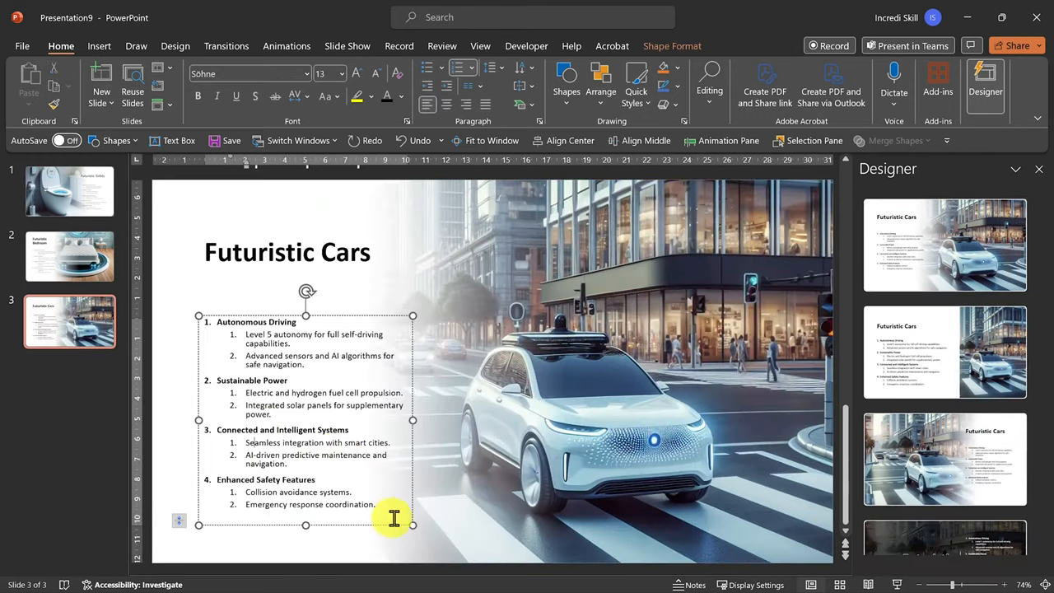
scroll("down", 3)
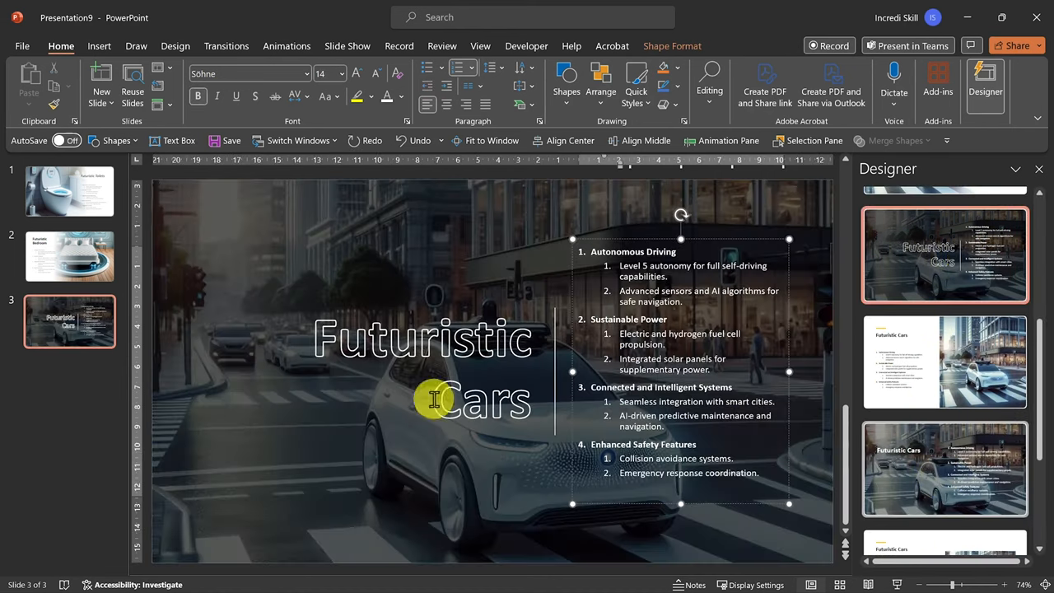
left_click(69, 256)
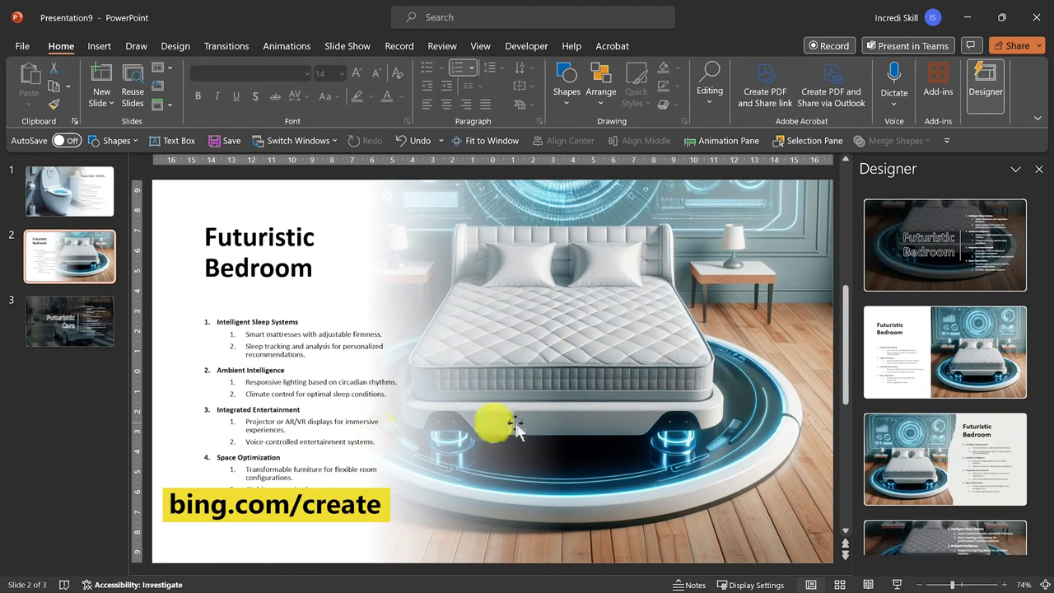